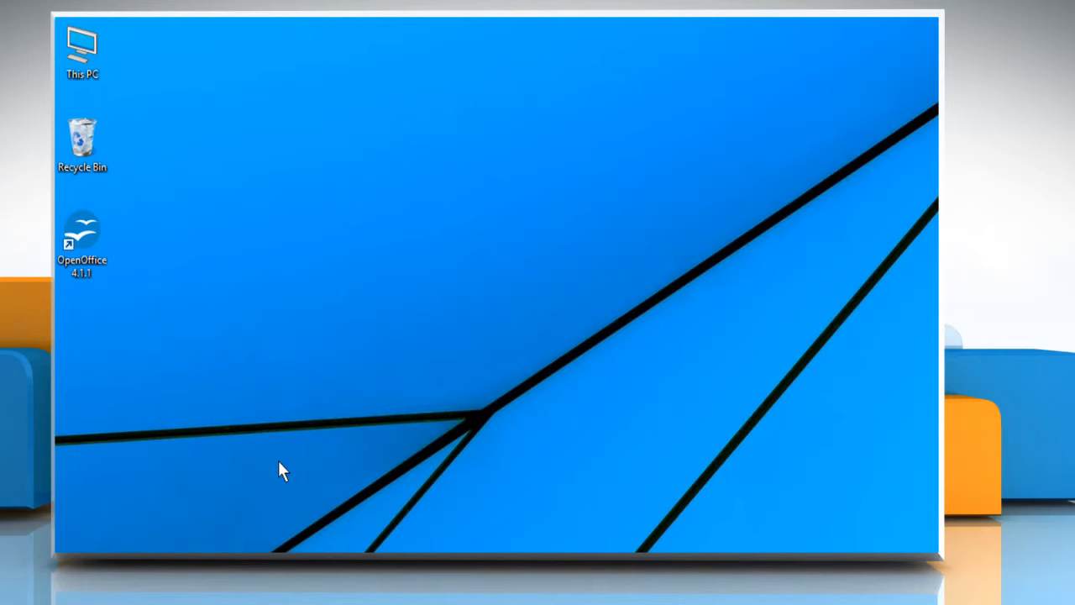
{"action": "mouse_move", "coordinate": [198, 370]}
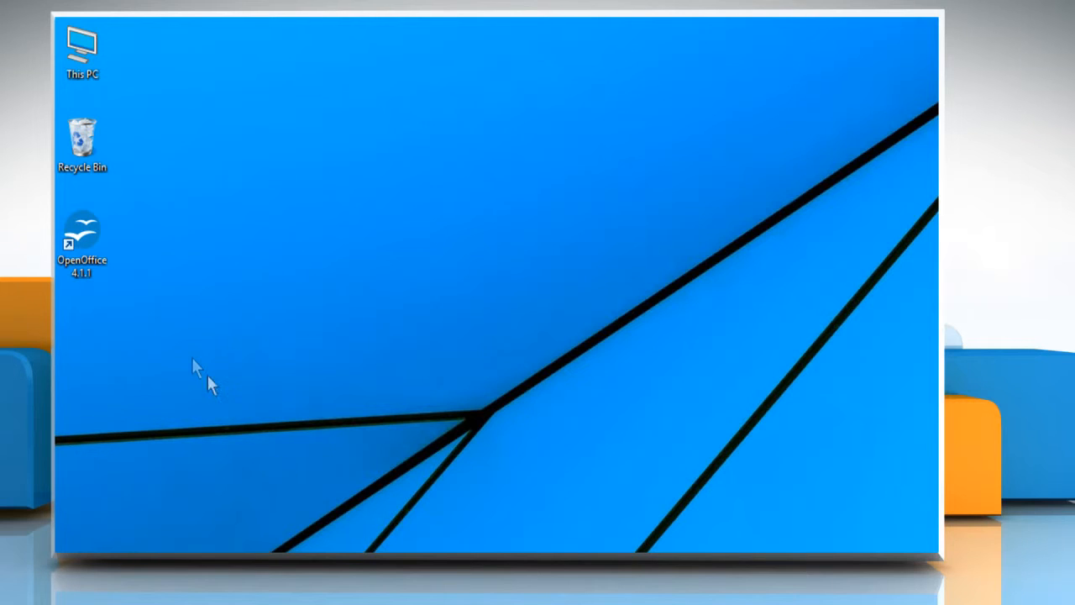
Open the existing 'My Database' file from the recently used list in Base
{"action": "right_click", "coordinate": [82, 238]}
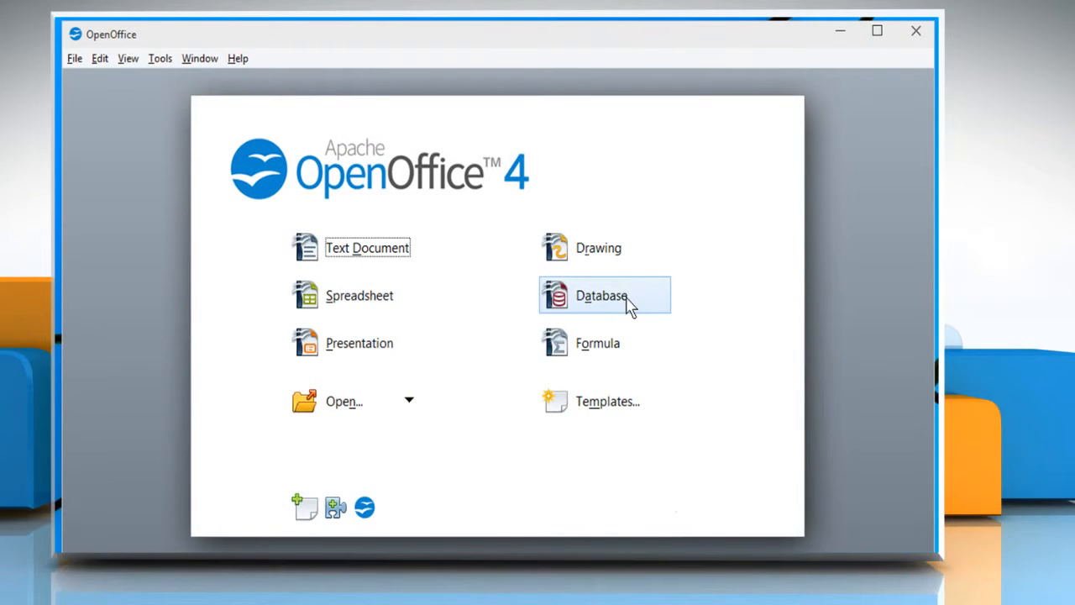
{"action": "left_click", "coordinate": [602, 296]}
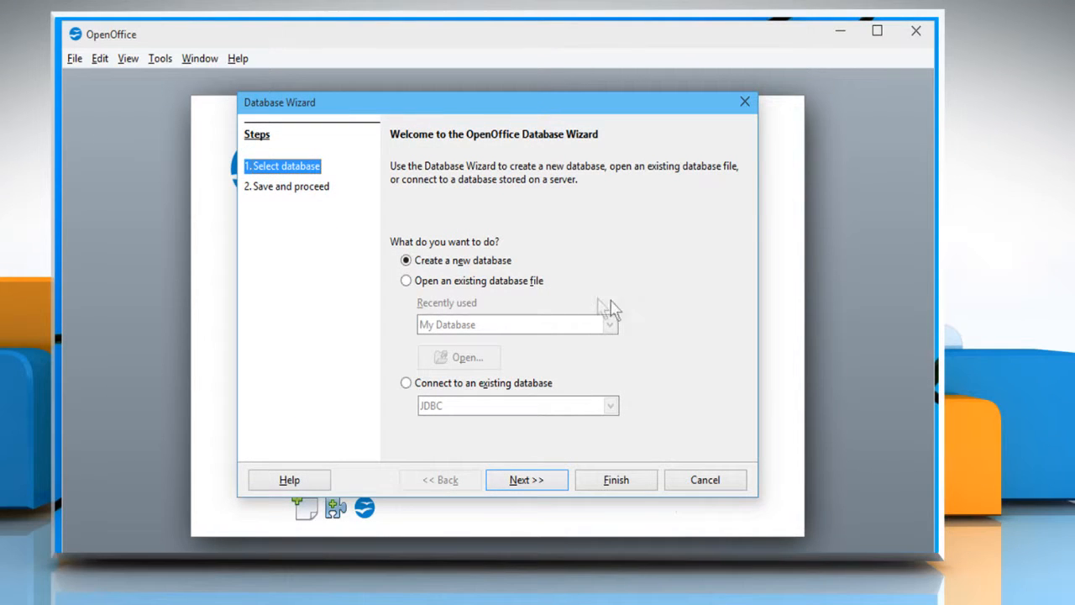
{"action": "left_click", "coordinate": [406, 280]}
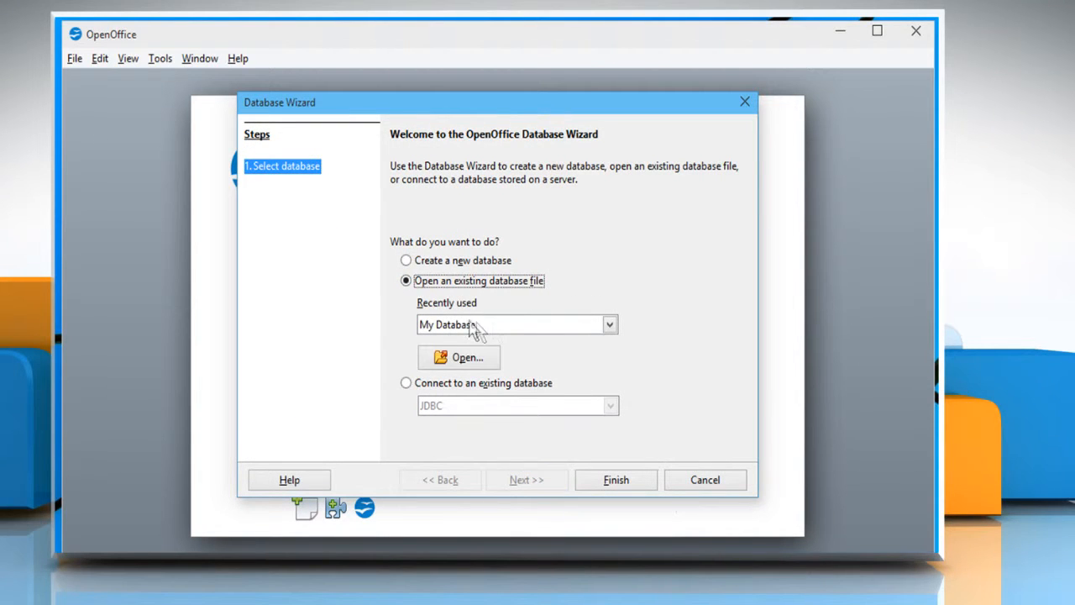
{"action": "left_click", "coordinate": [608, 324]}
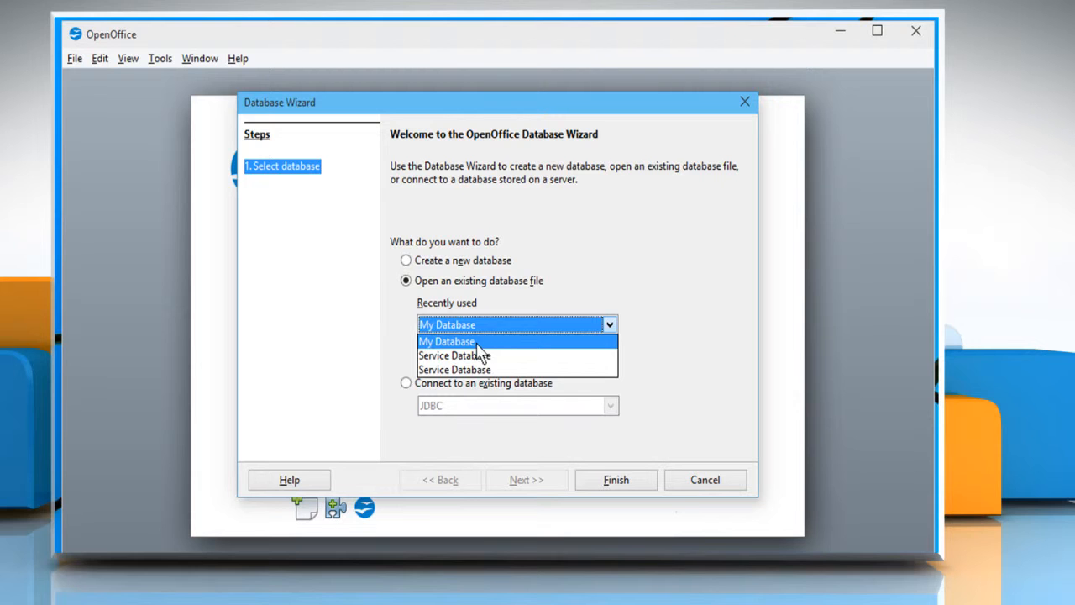
{"action": "left_click", "coordinate": [446, 341]}
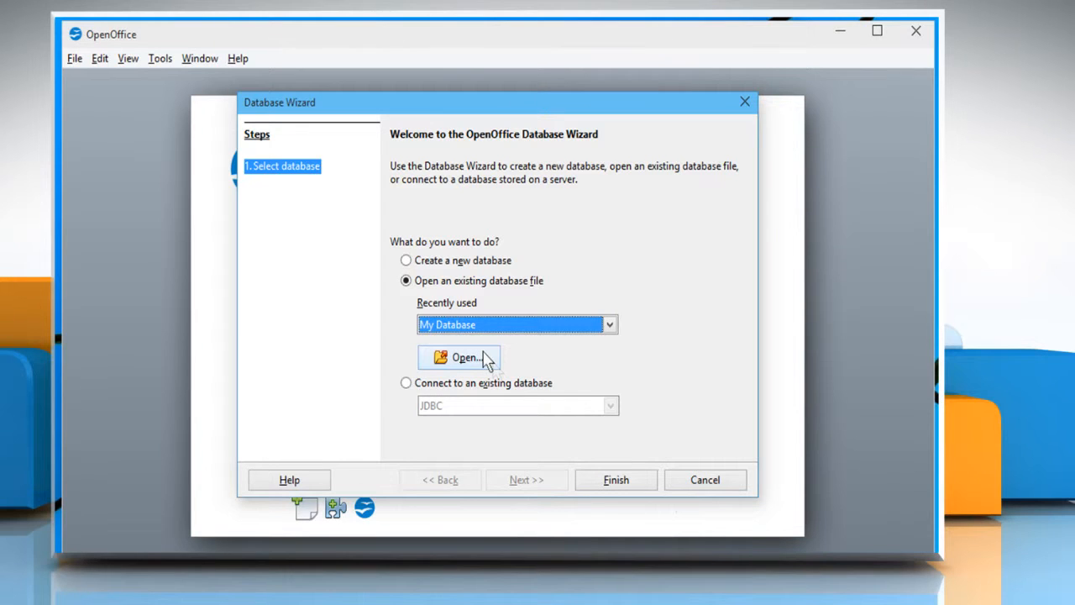
{"action": "left_click", "coordinate": [461, 356]}
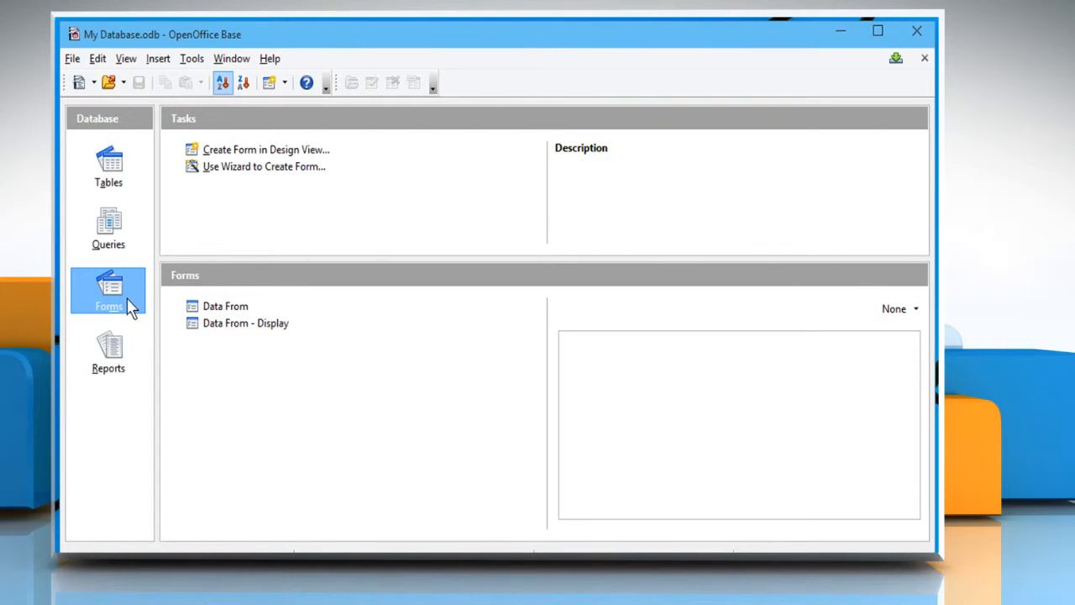
{"action": "mouse_move", "coordinate": [181, 345]}
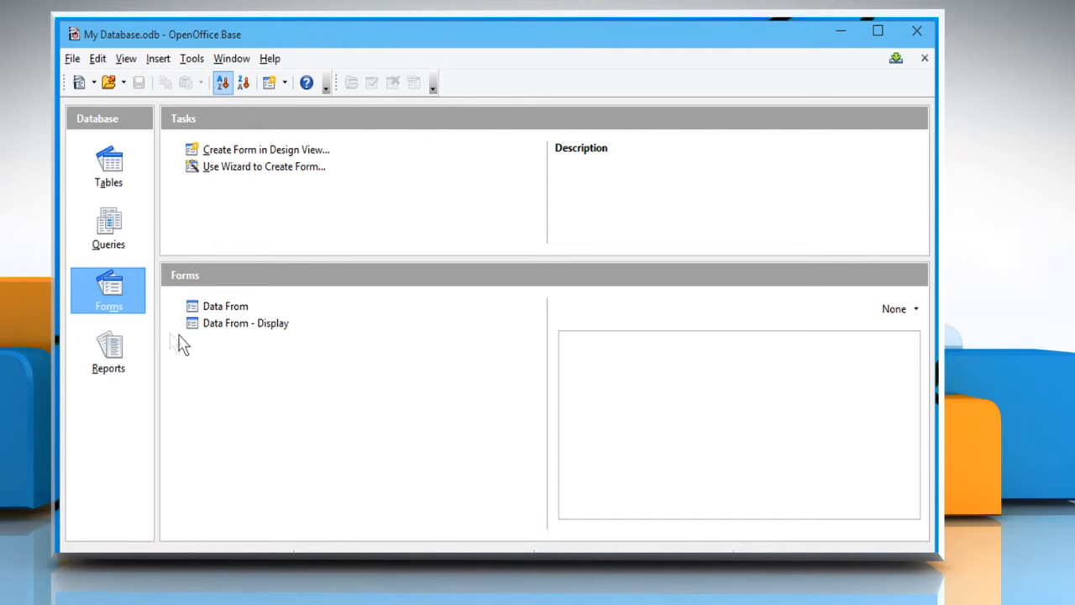
{"action": "right_click", "coordinate": [245, 323]}
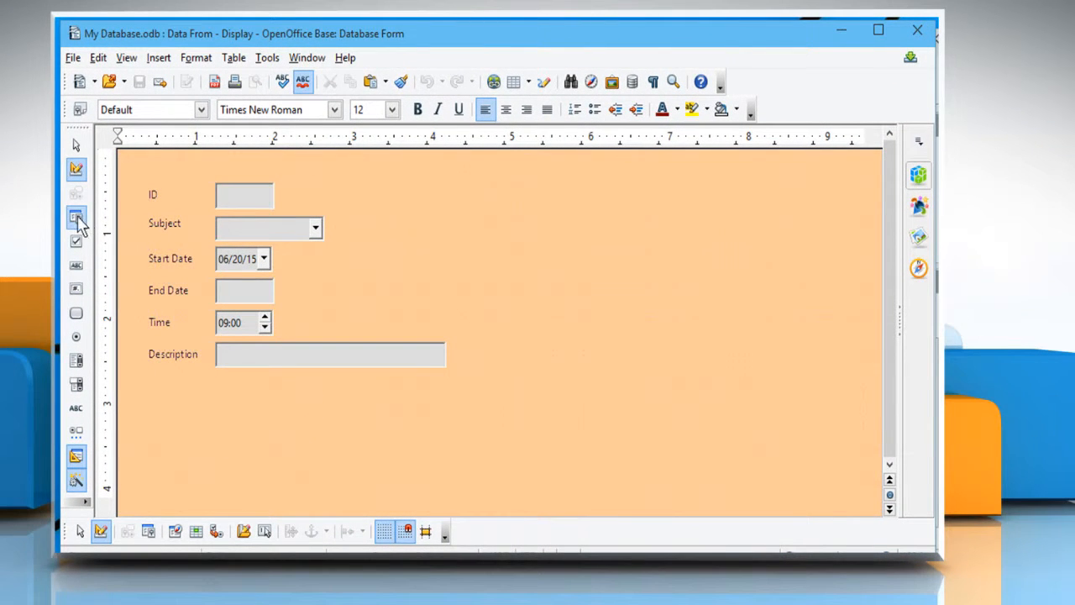
{"action": "mouse_move", "coordinate": [76, 217]}
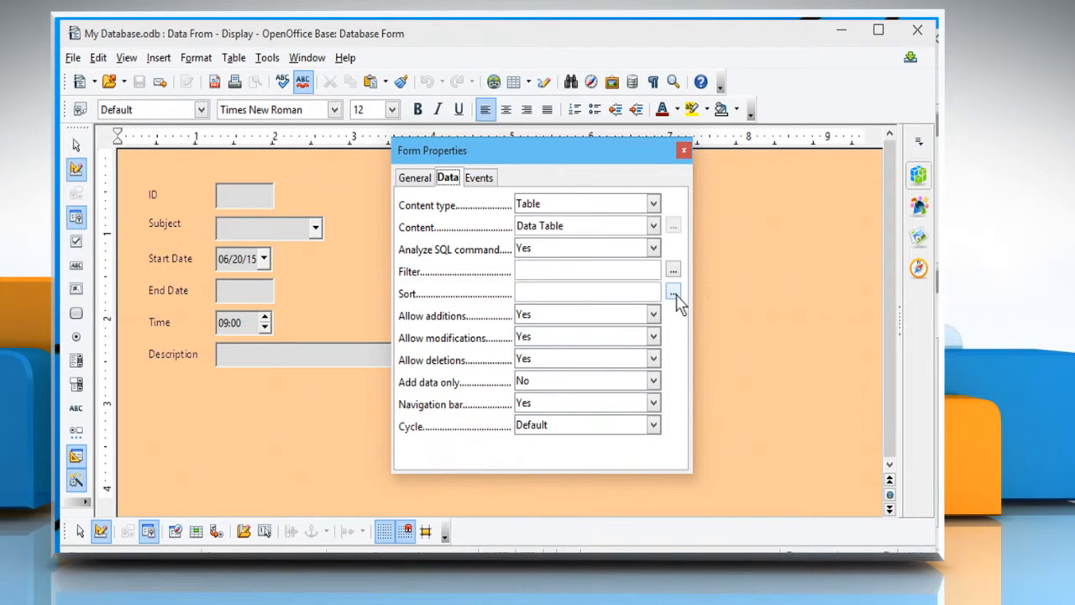
Set the form's sort order to ID descending, Start Date ascending, Time ascending and confirm
{"action": "left_click", "coordinate": [672, 292]}
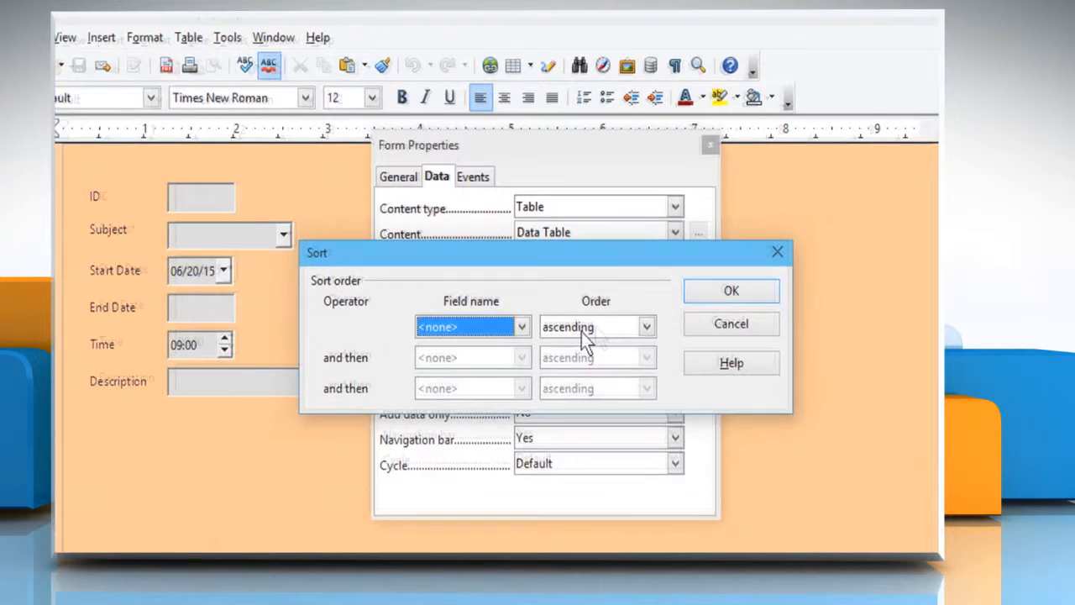
{"action": "left_click", "coordinate": [470, 326]}
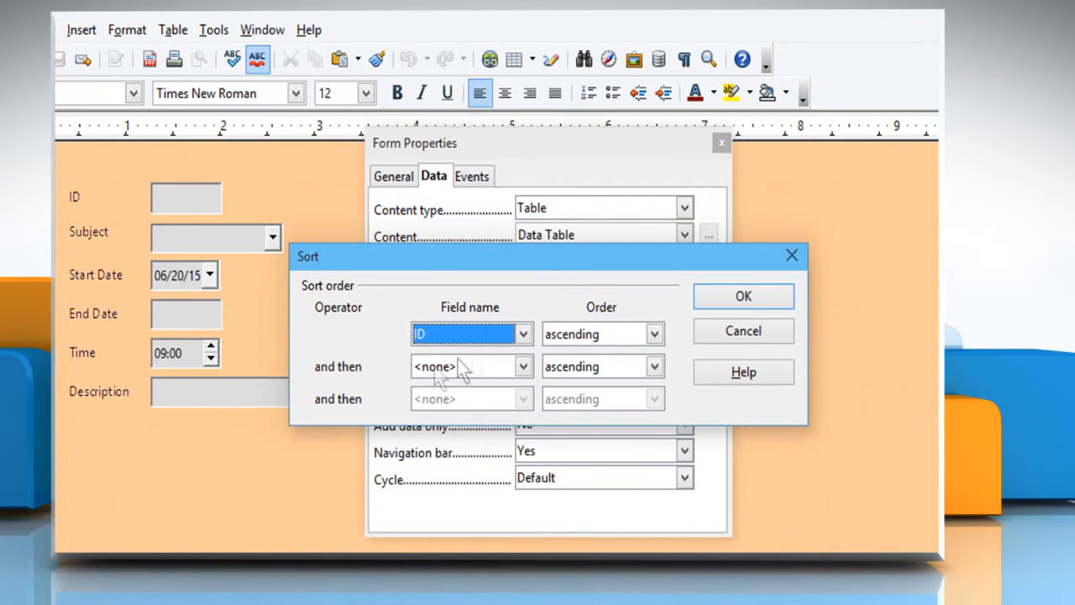
{"action": "left_click", "coordinate": [524, 367]}
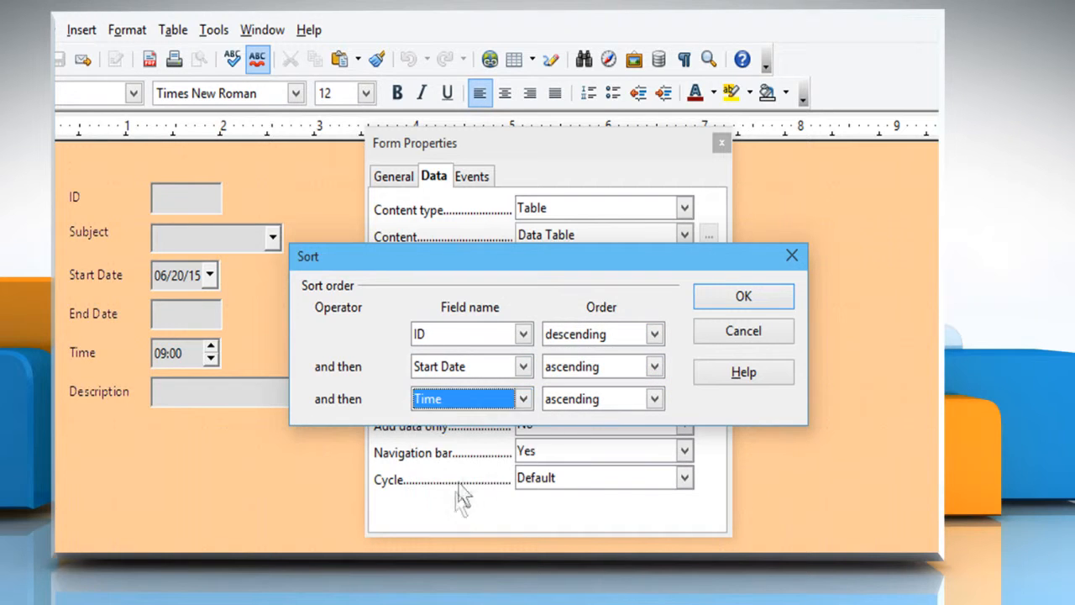
{"action": "left_click", "coordinate": [655, 398]}
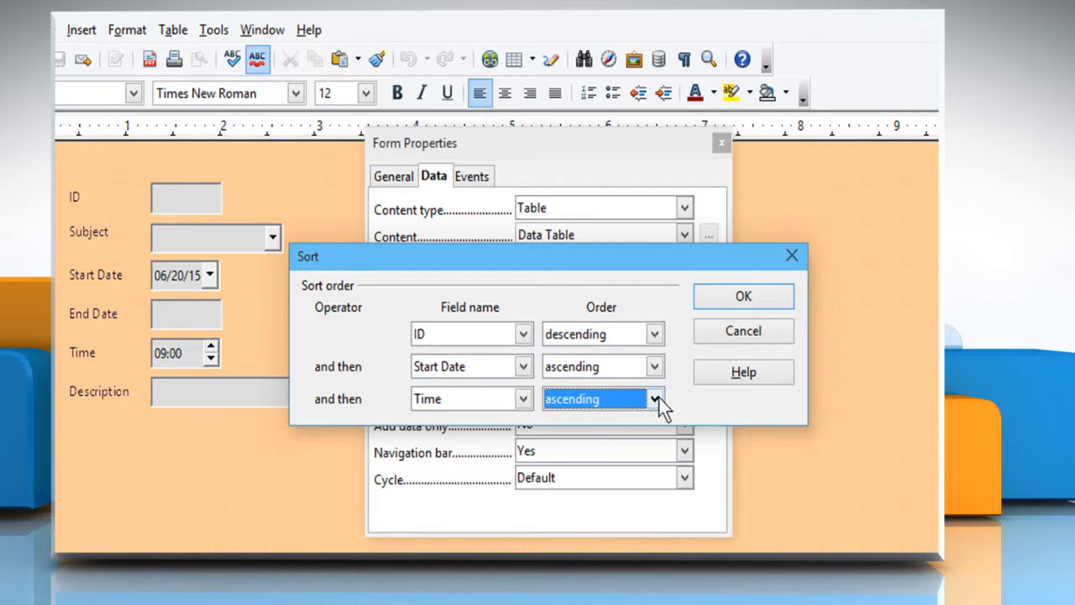
{"action": "mouse_move", "coordinate": [742, 296]}
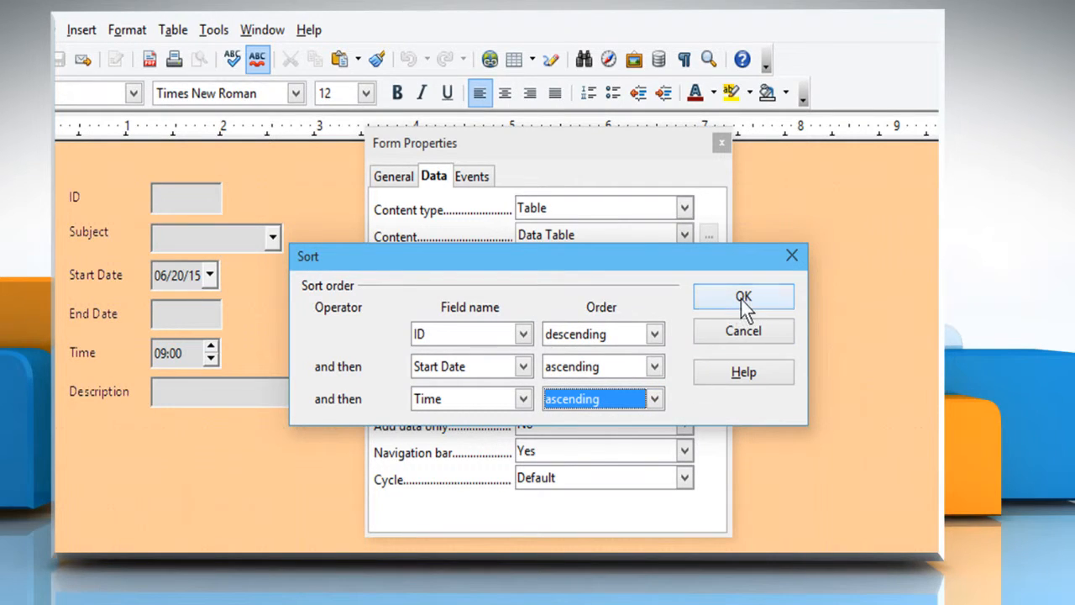
{"action": "left_click", "coordinate": [742, 295]}
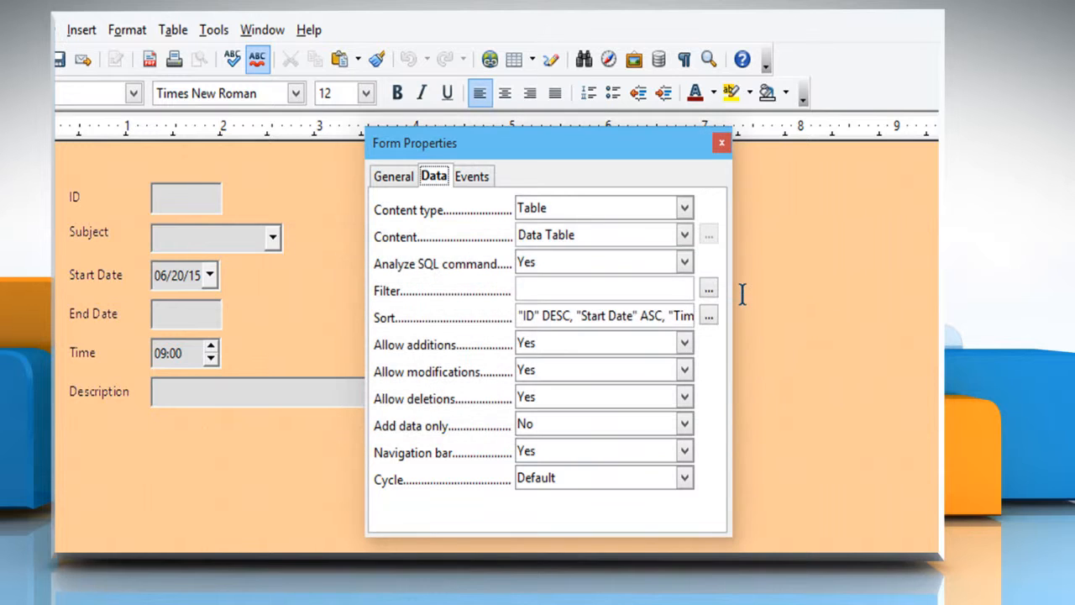
Close Form Properties and the form window, saving changes to 'Data From - Display'
{"action": "left_click", "coordinate": [721, 141]}
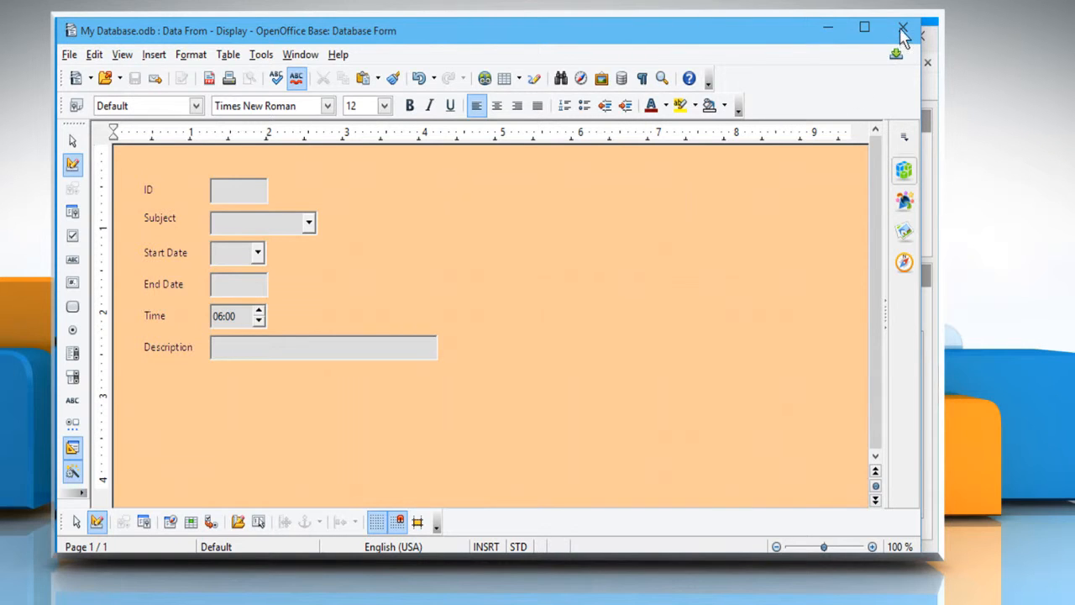
{"action": "left_click", "coordinate": [904, 31]}
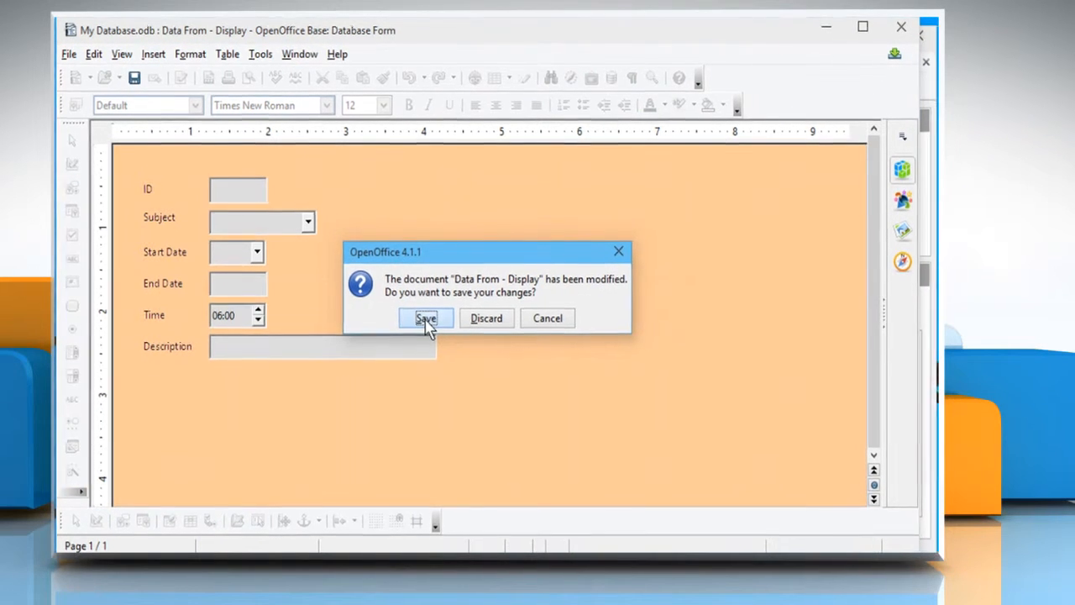
{"action": "left_click", "coordinate": [427, 318]}
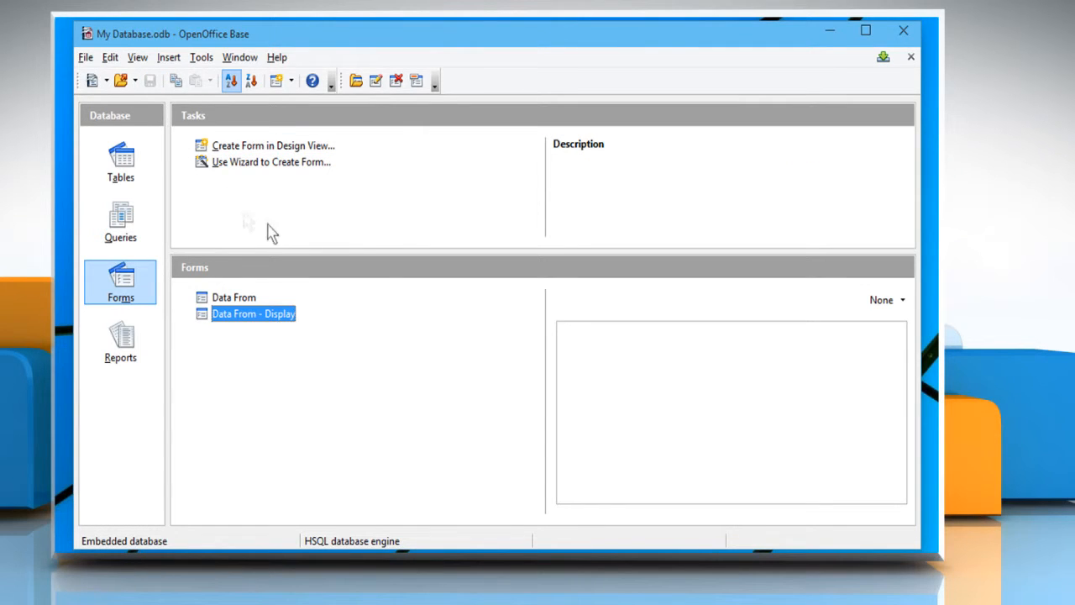
{"action": "mouse_move", "coordinate": [395, 282]}
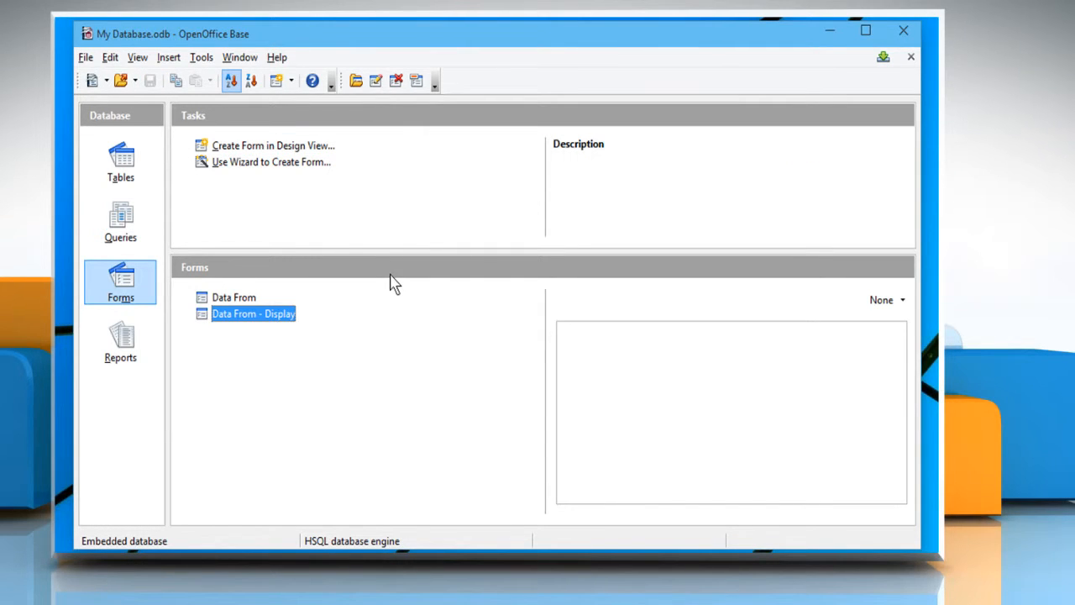